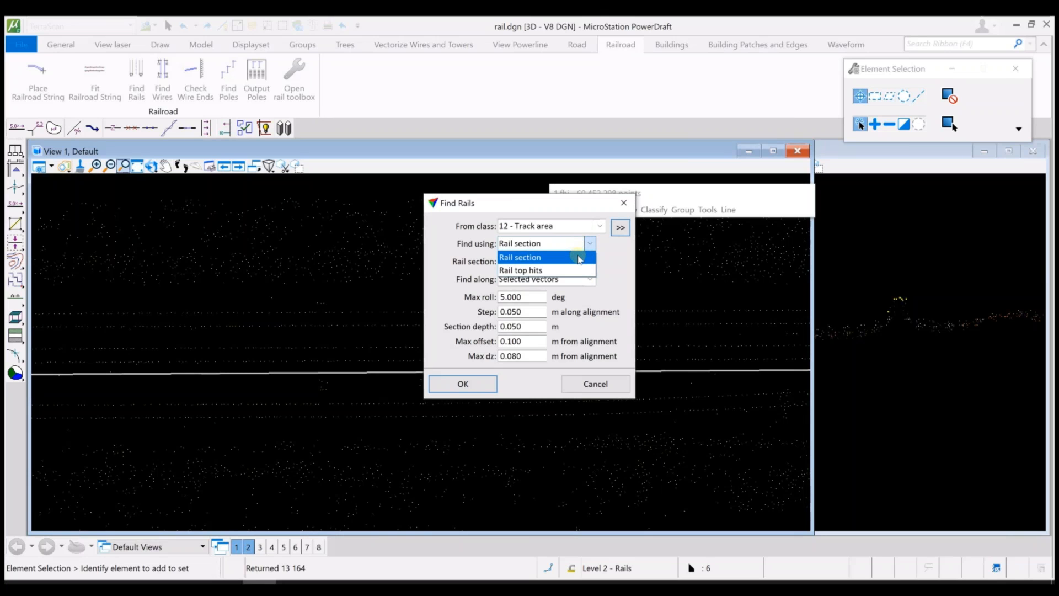
{"action": "mouse_move", "coordinate": [578, 269]}
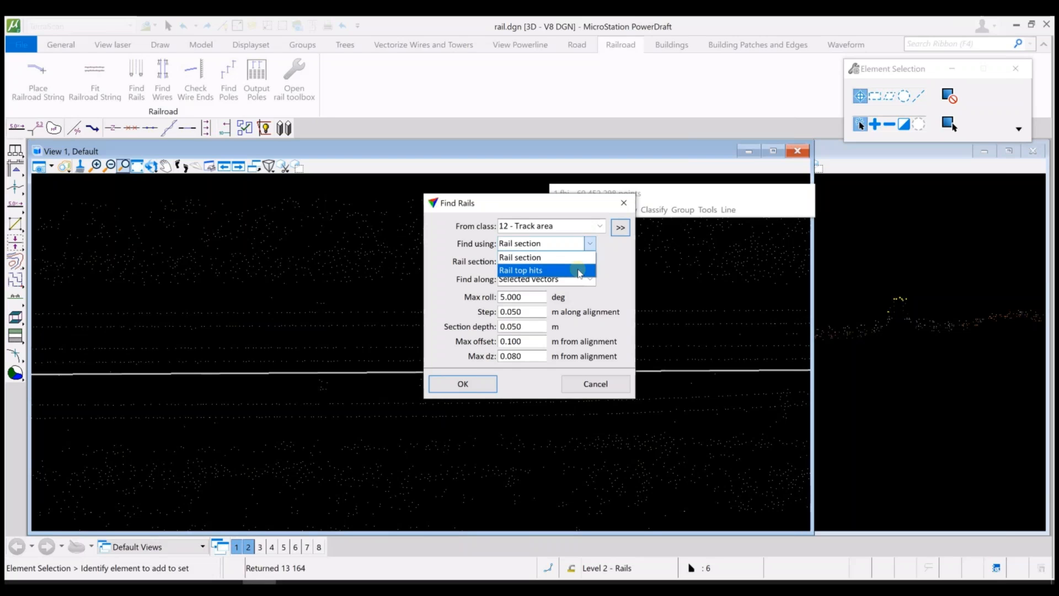
Set Find Rails to detect rails using rail top hits.
{"action": "left_click", "coordinate": [521, 269]}
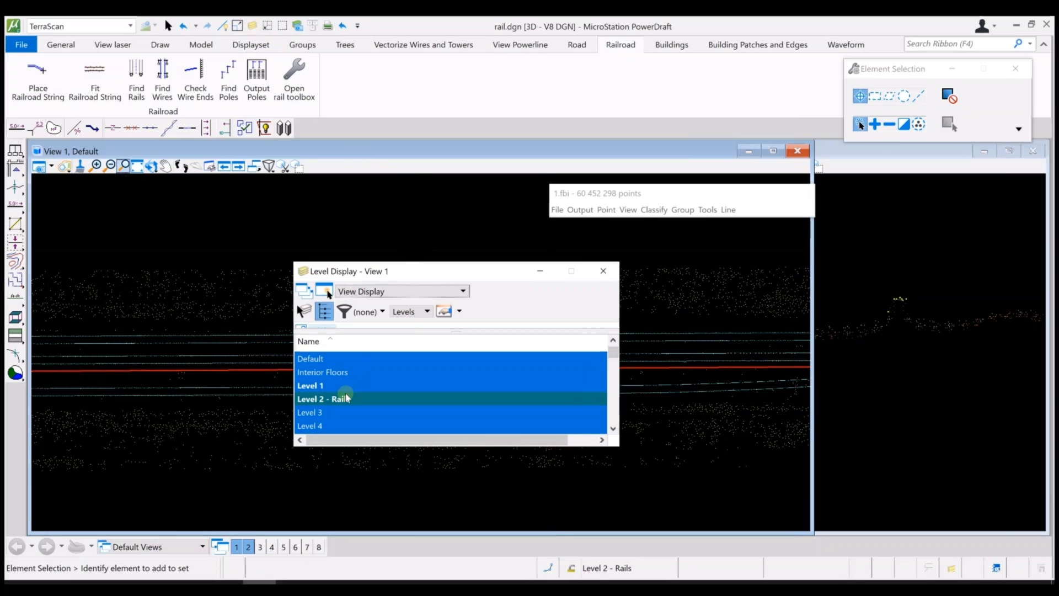
Turn on display of the 'Level 2 - Rails' level in View 1.
{"action": "left_click", "coordinate": [602, 270]}
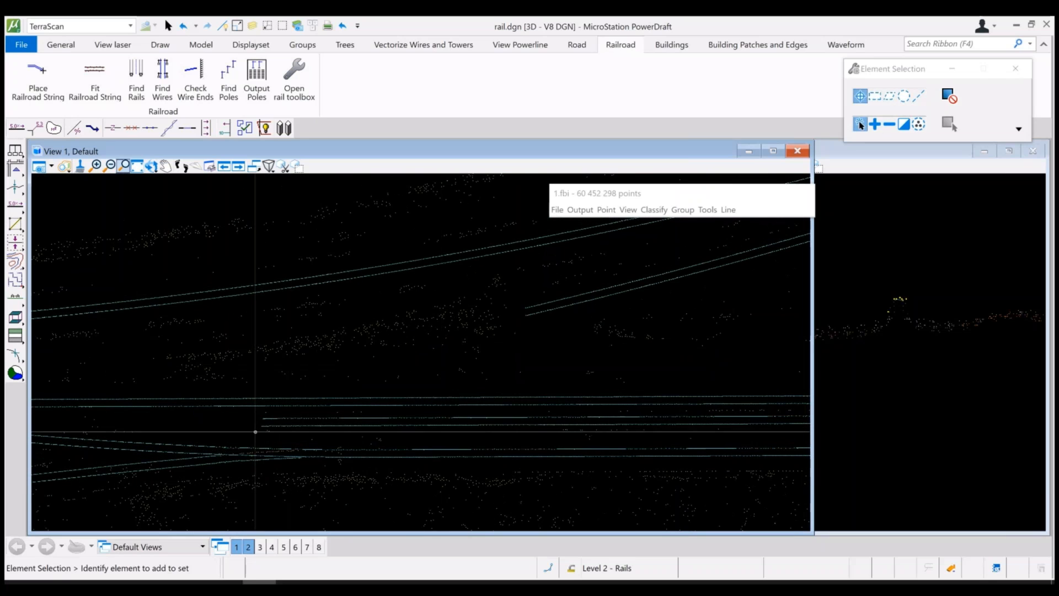
{"action": "left_click", "coordinate": [112, 45]}
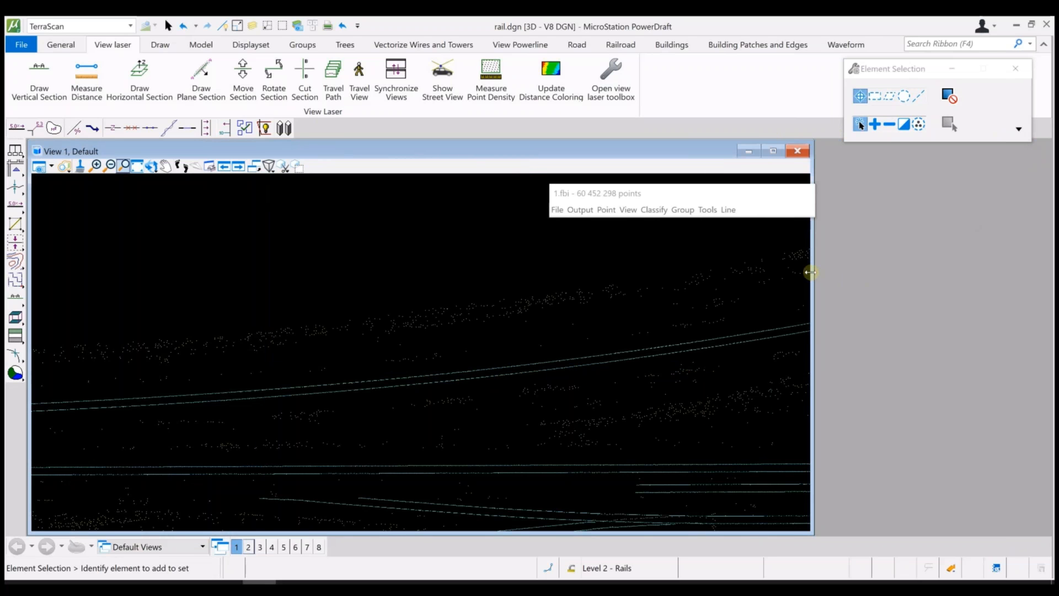